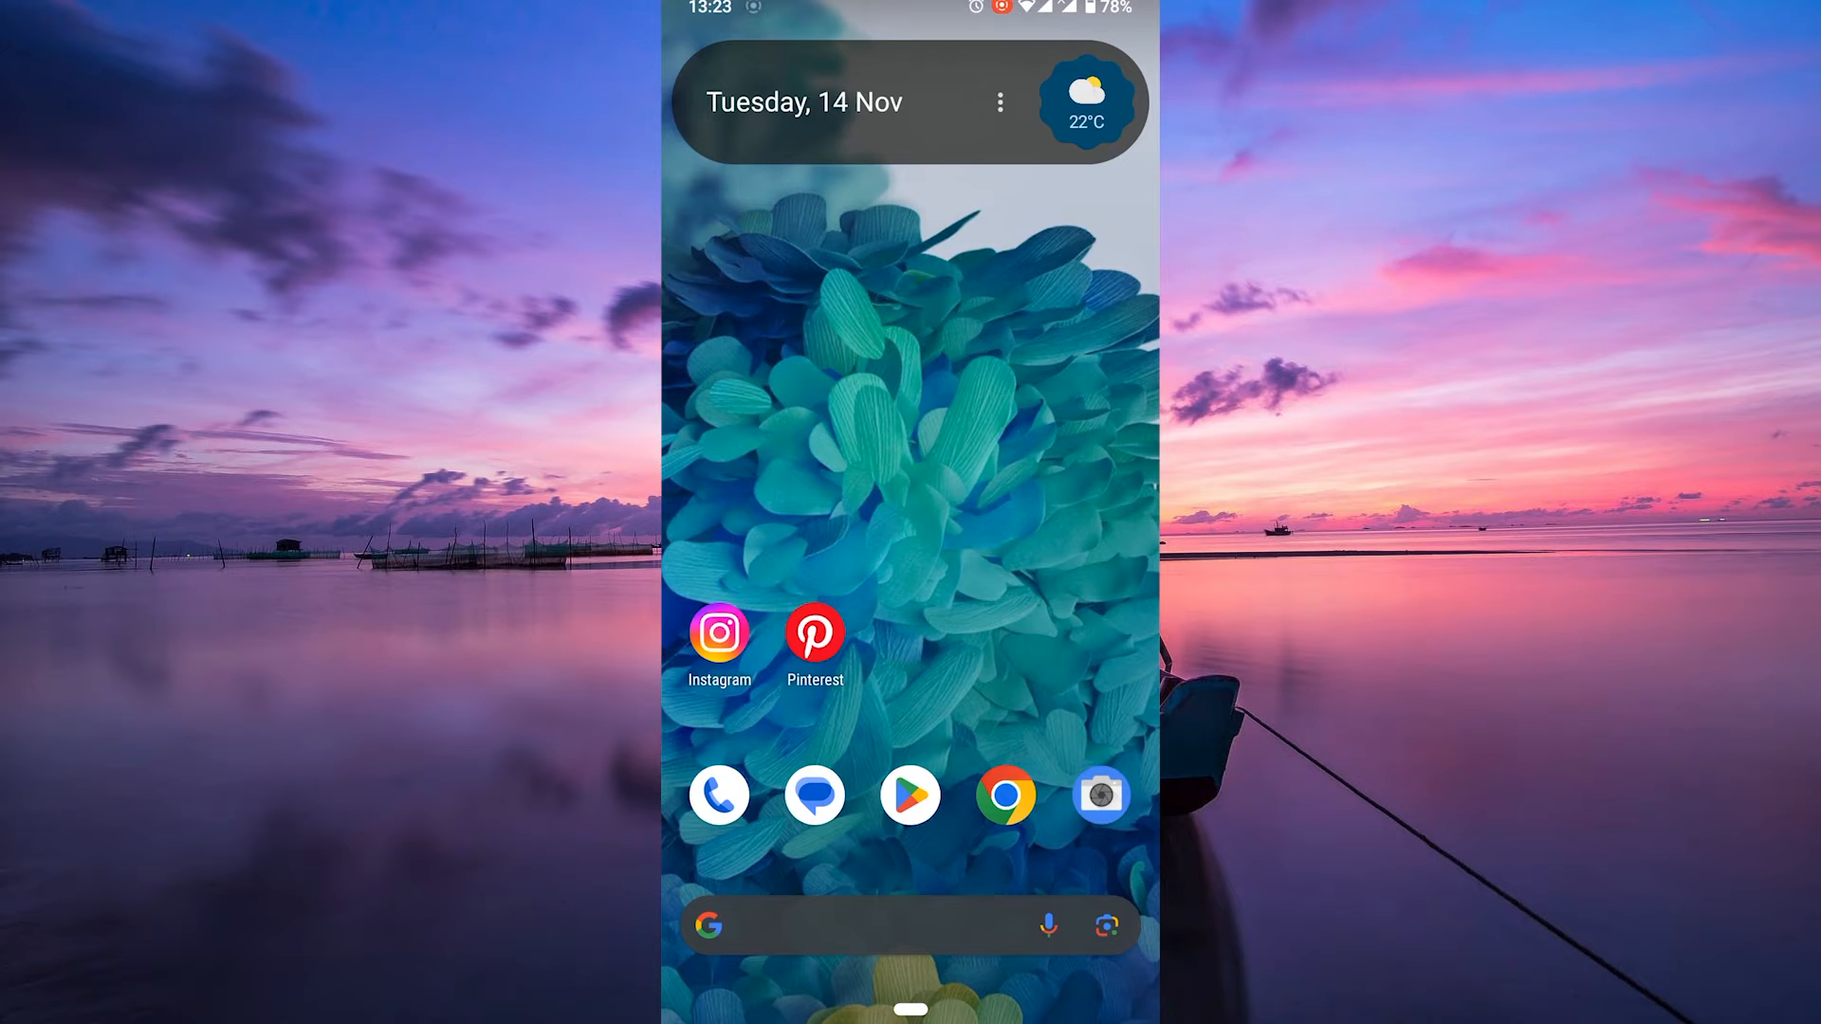
Launch Instagram from the home screen to its home feed.
click(719, 638)
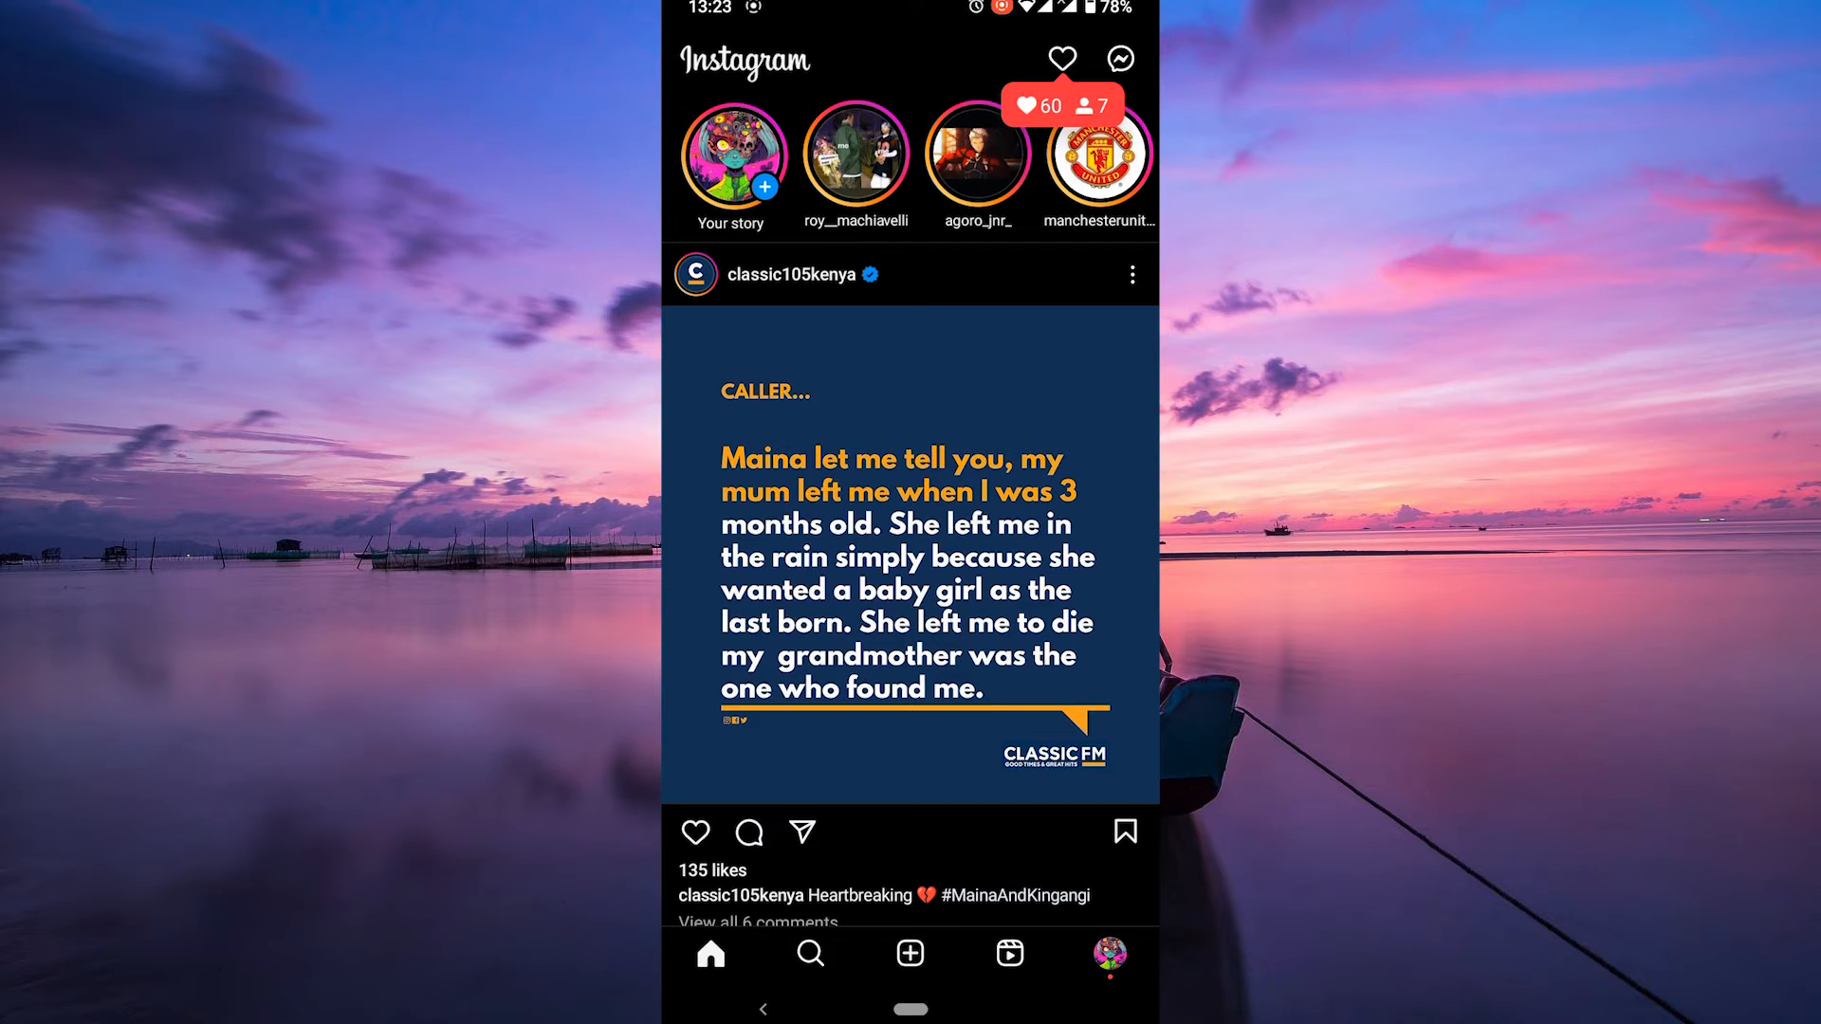
Reach the Notifications settings page via your profile and Settings.
click(1108, 954)
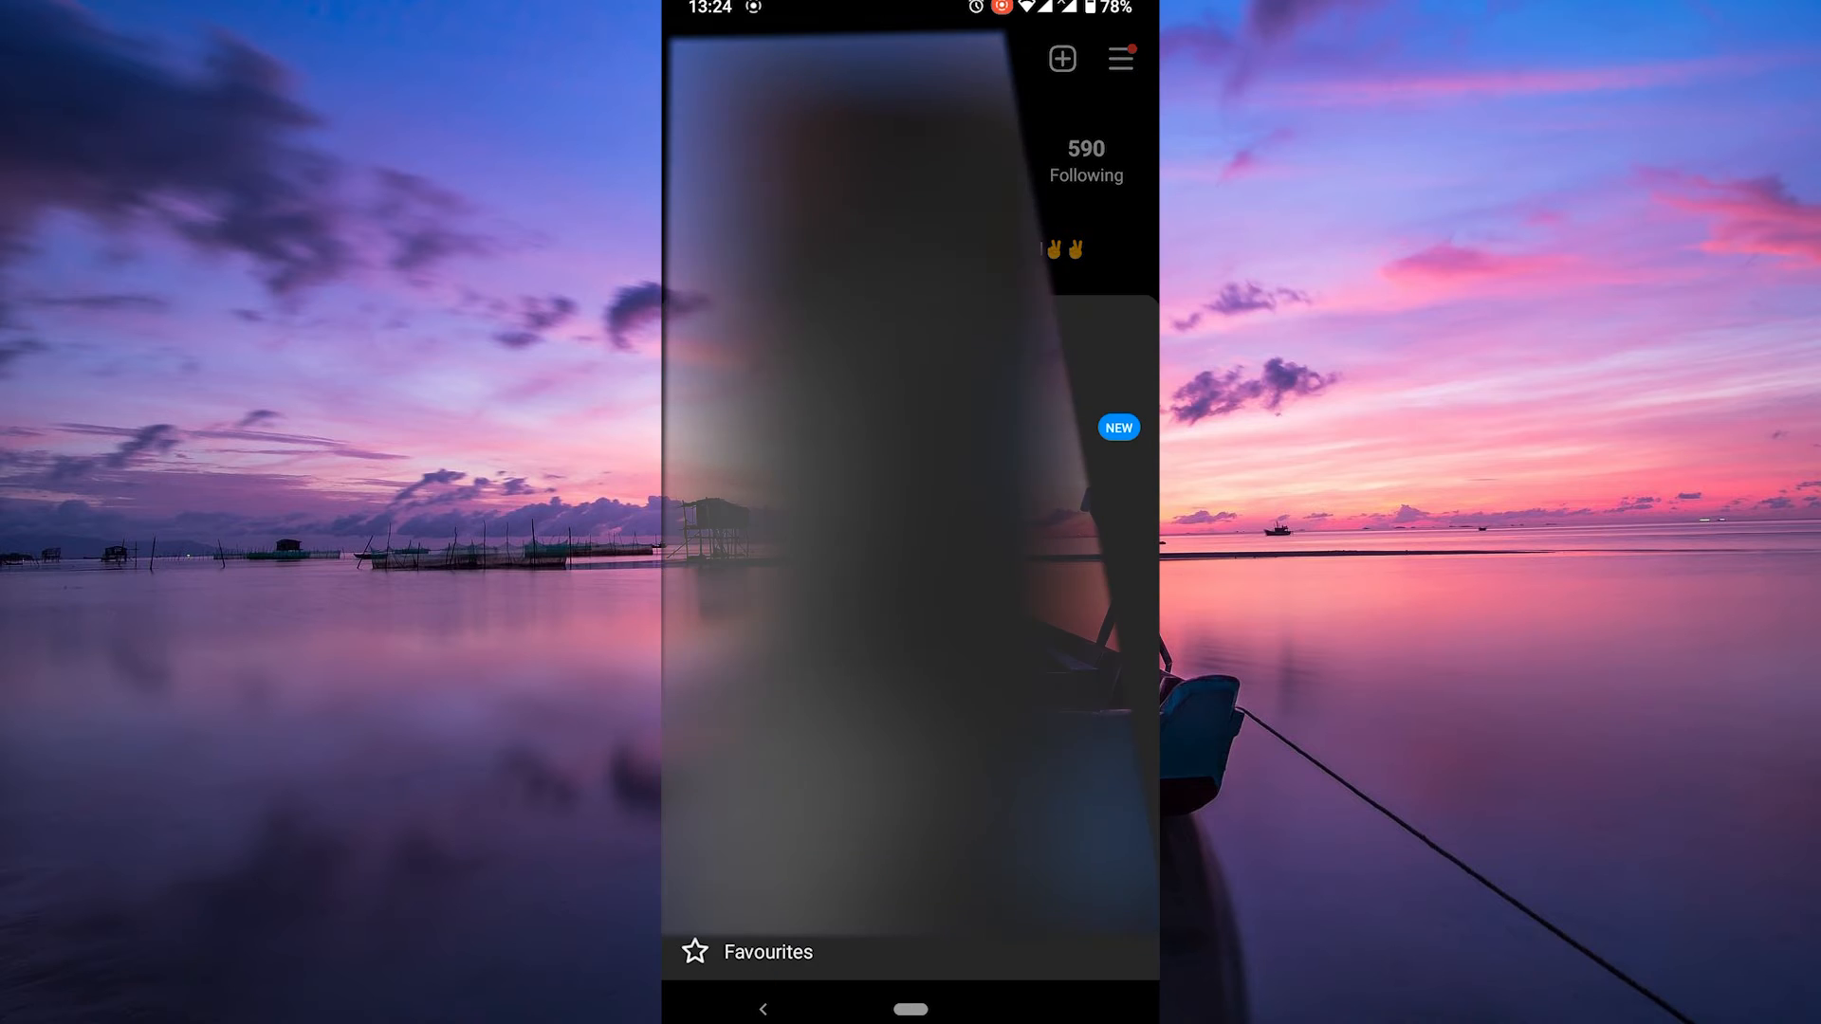
click(1119, 57)
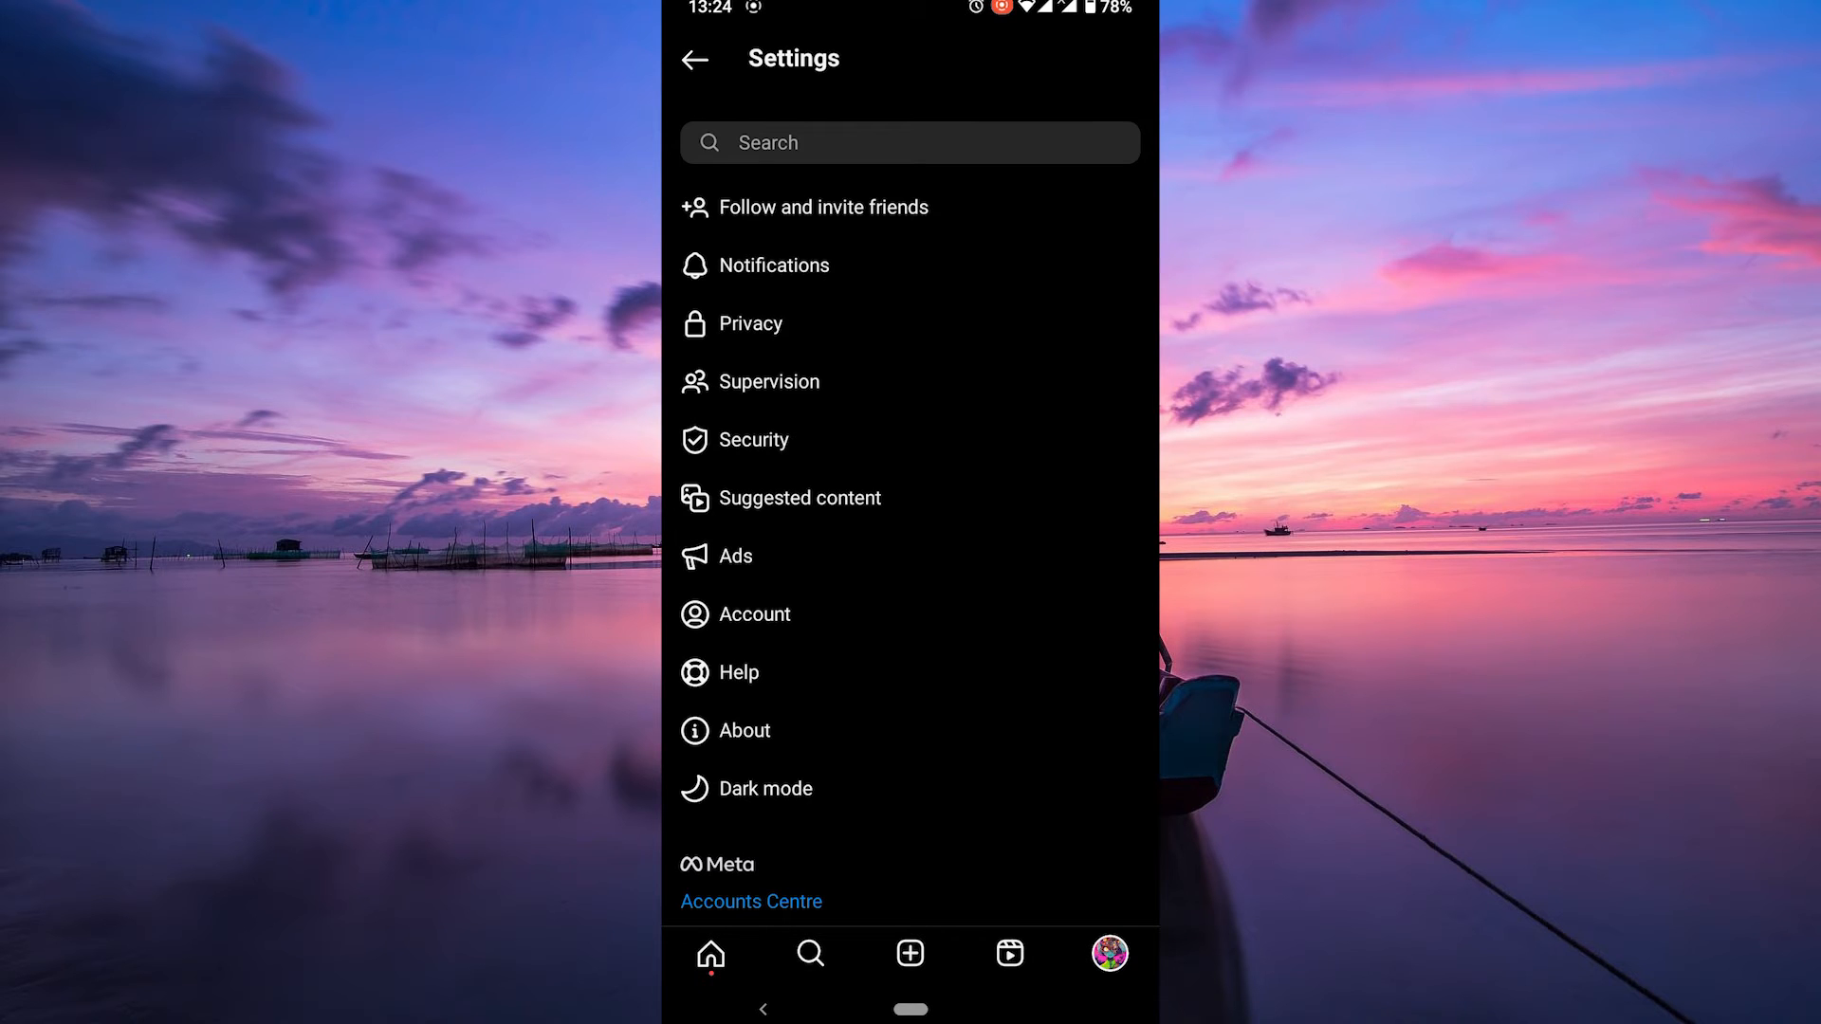
click(774, 266)
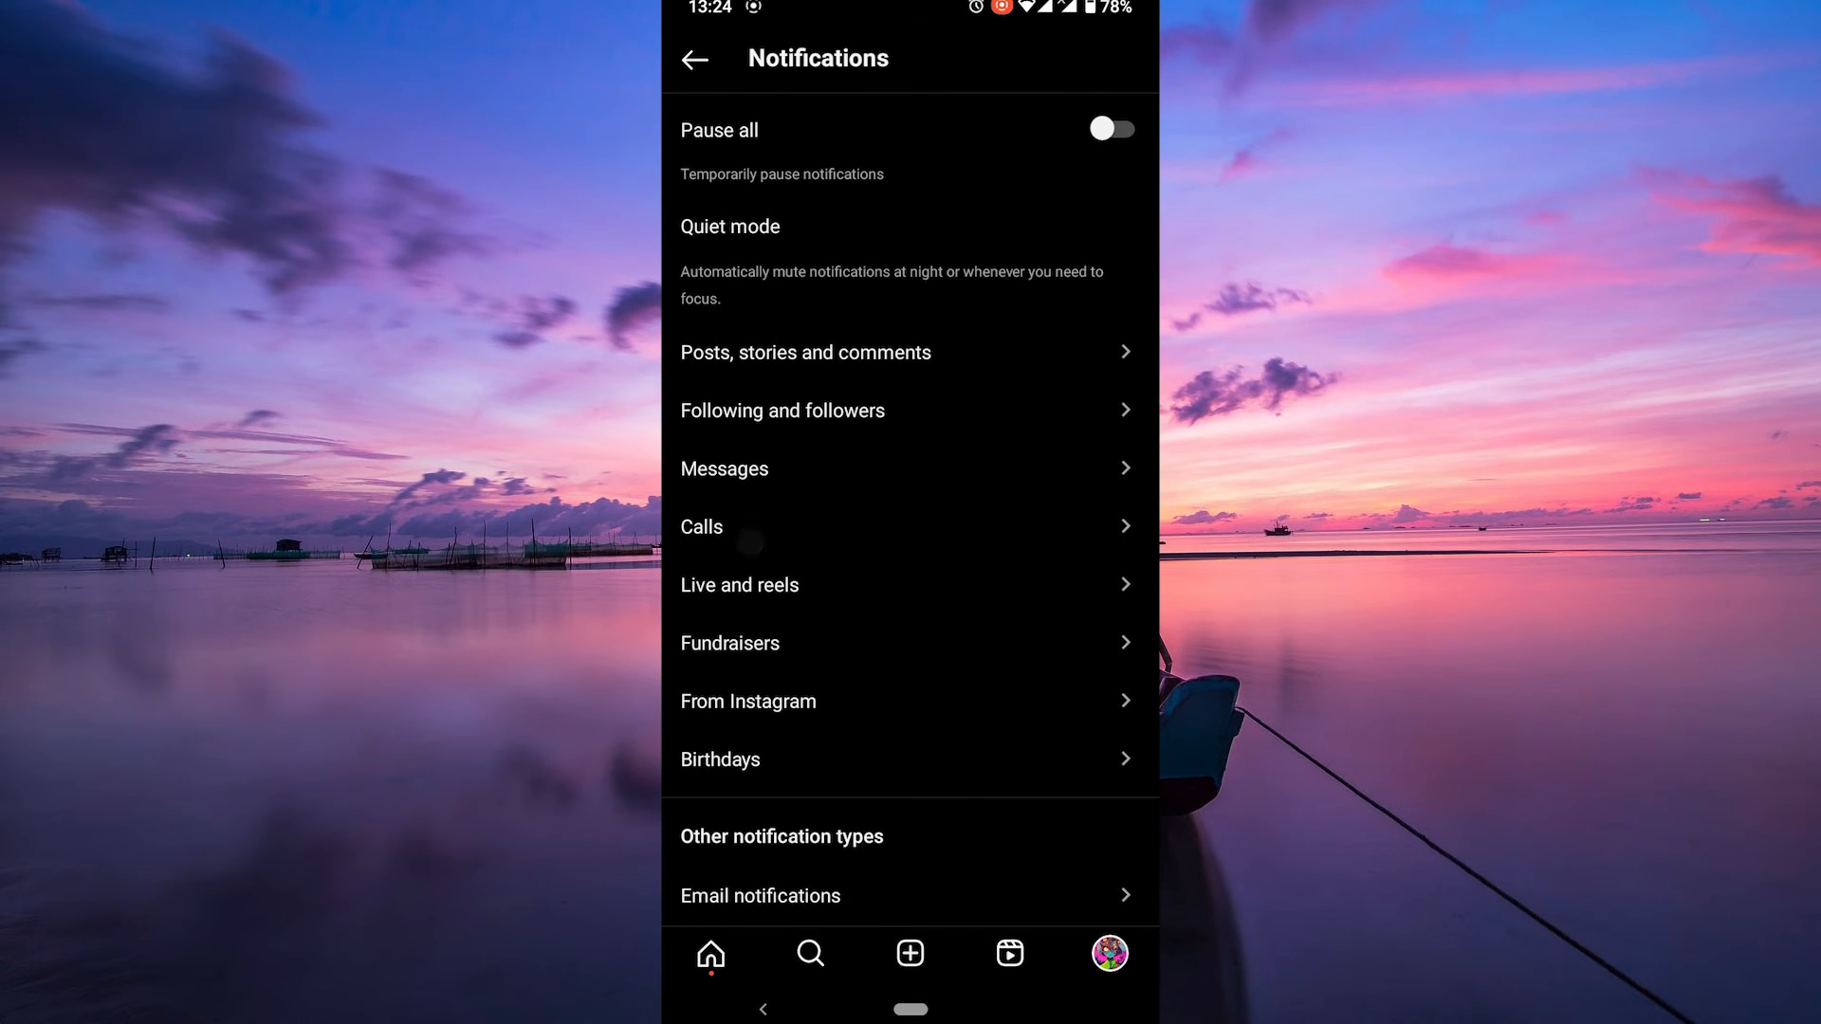
Set 'Messages from individual and group chats' notifications to Off and return to the categories list.
click(724, 468)
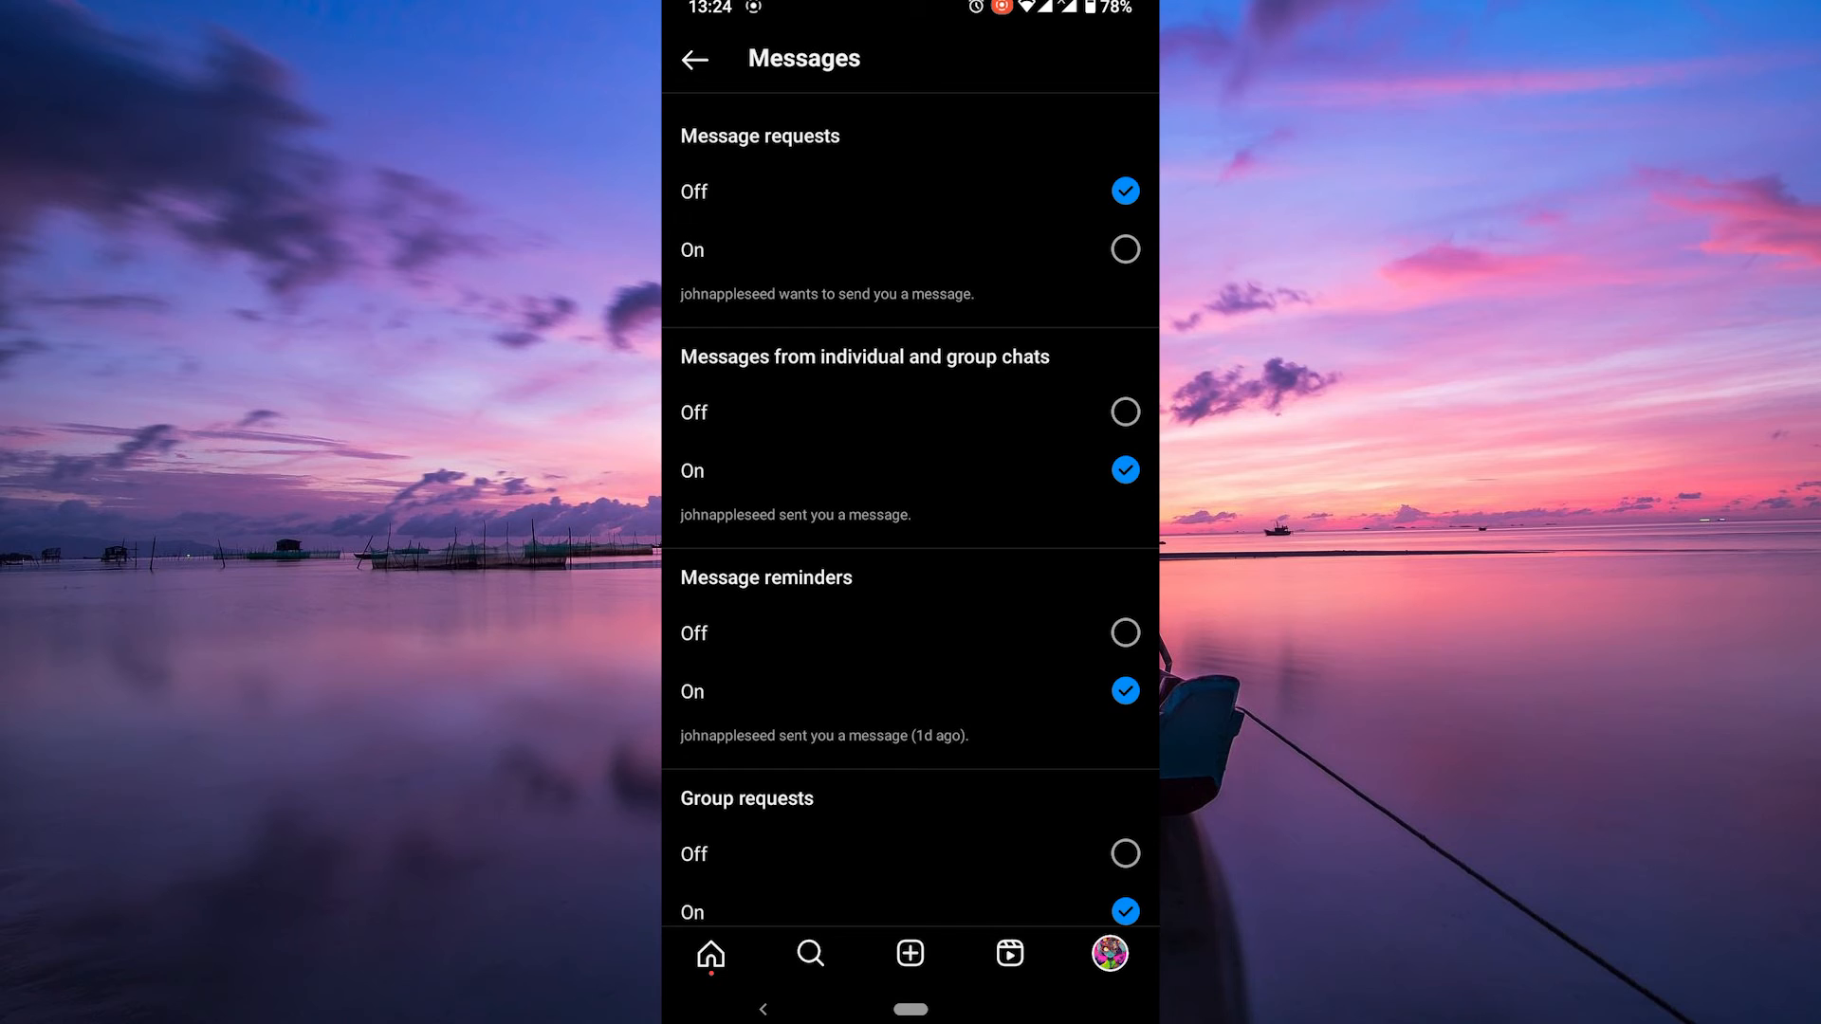
click(1124, 412)
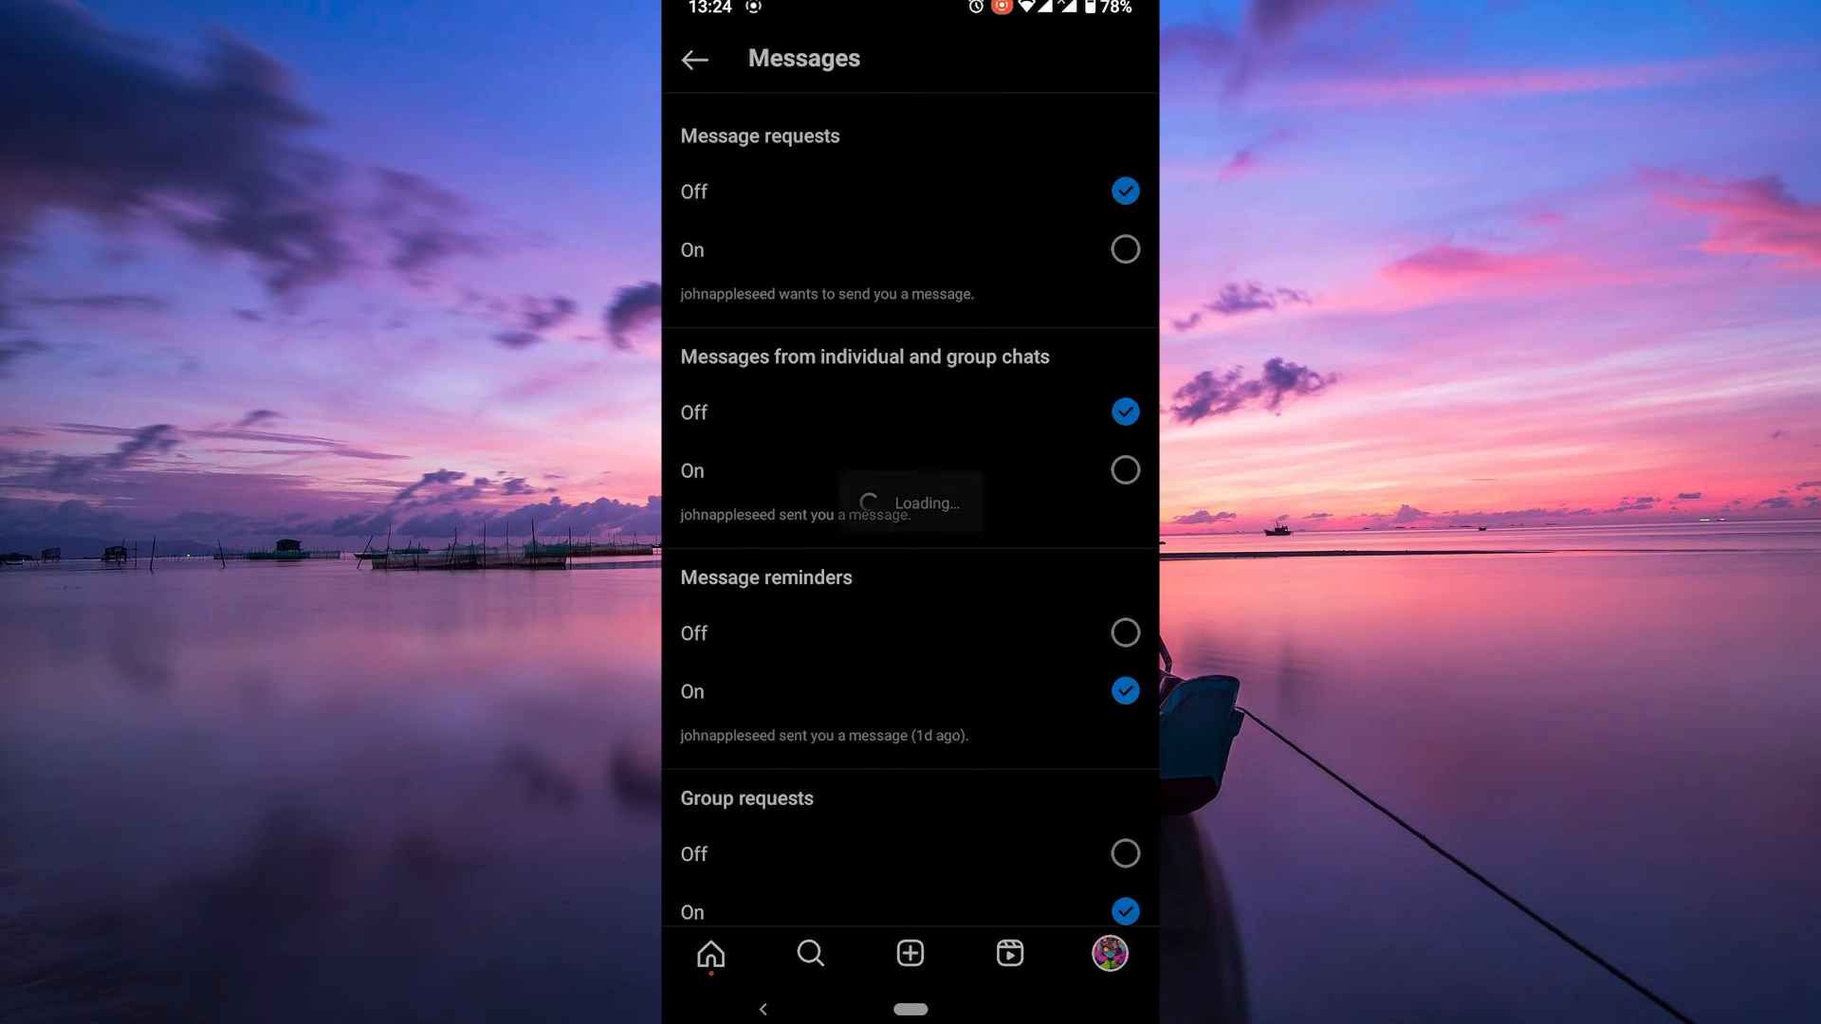
click(698, 59)
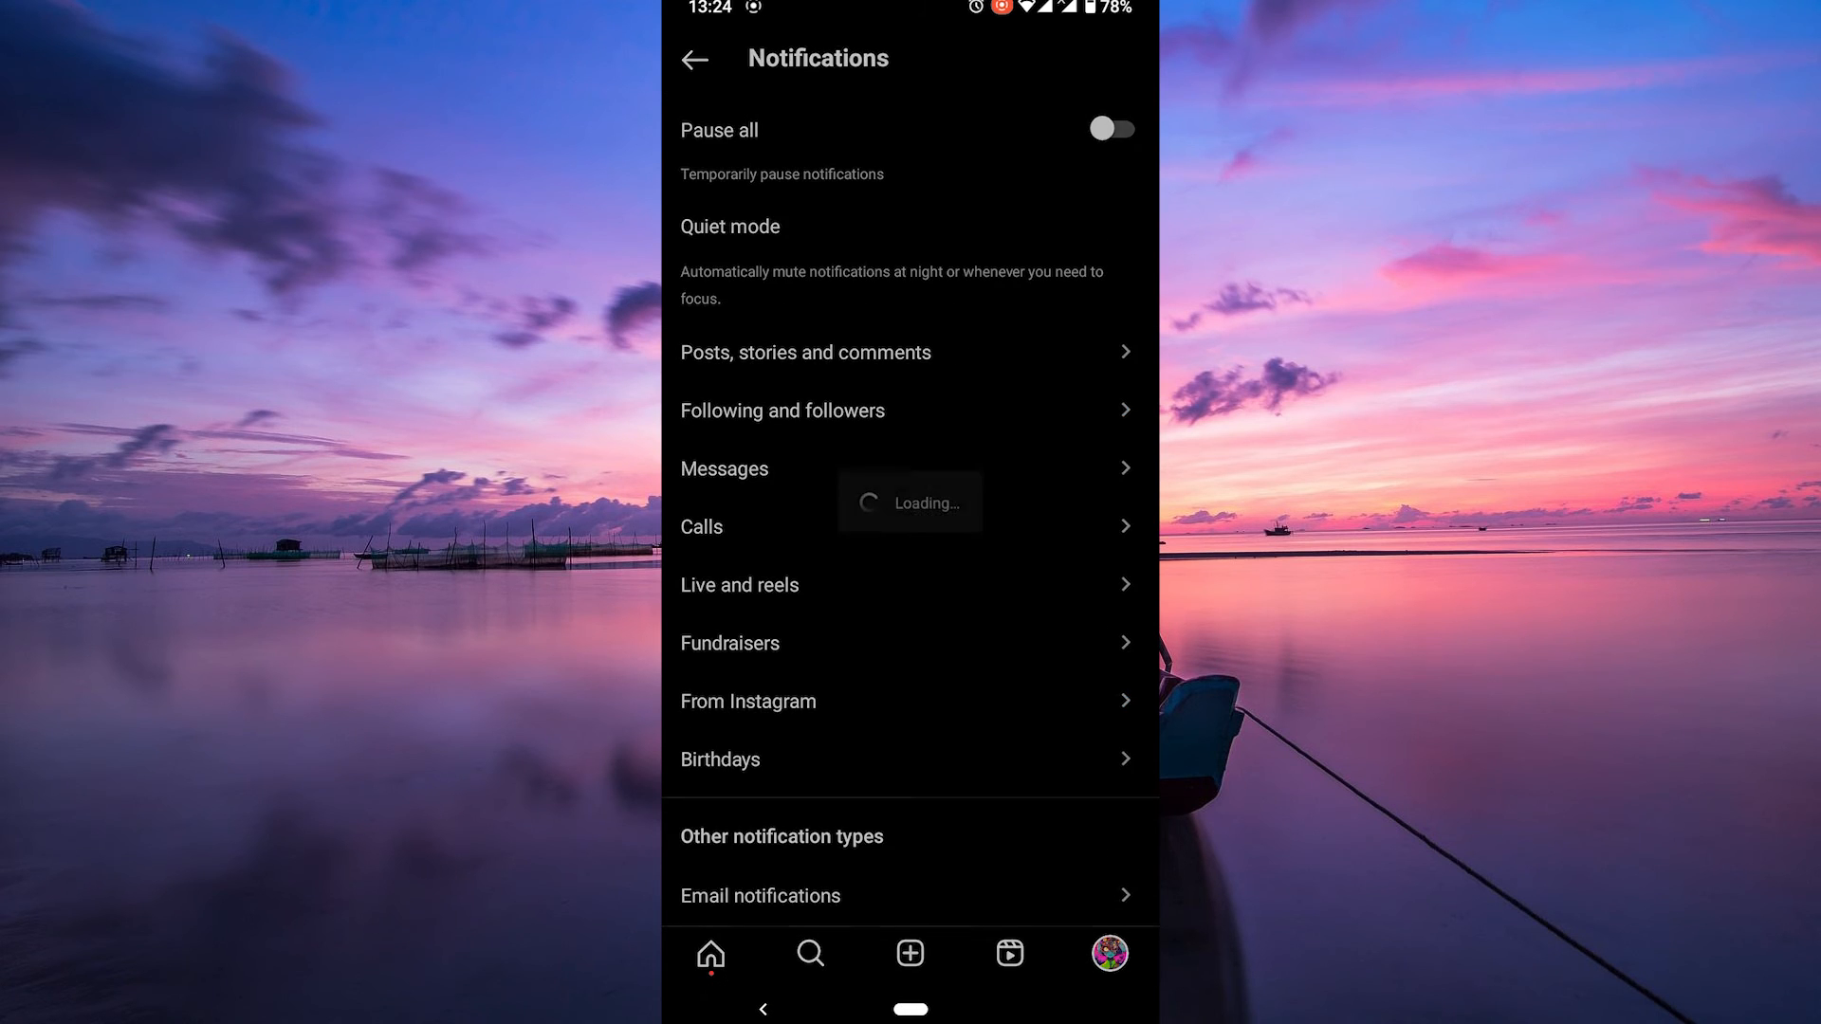
Reach the Message controls page via Settings > Privacy > Messages.
click(694, 59)
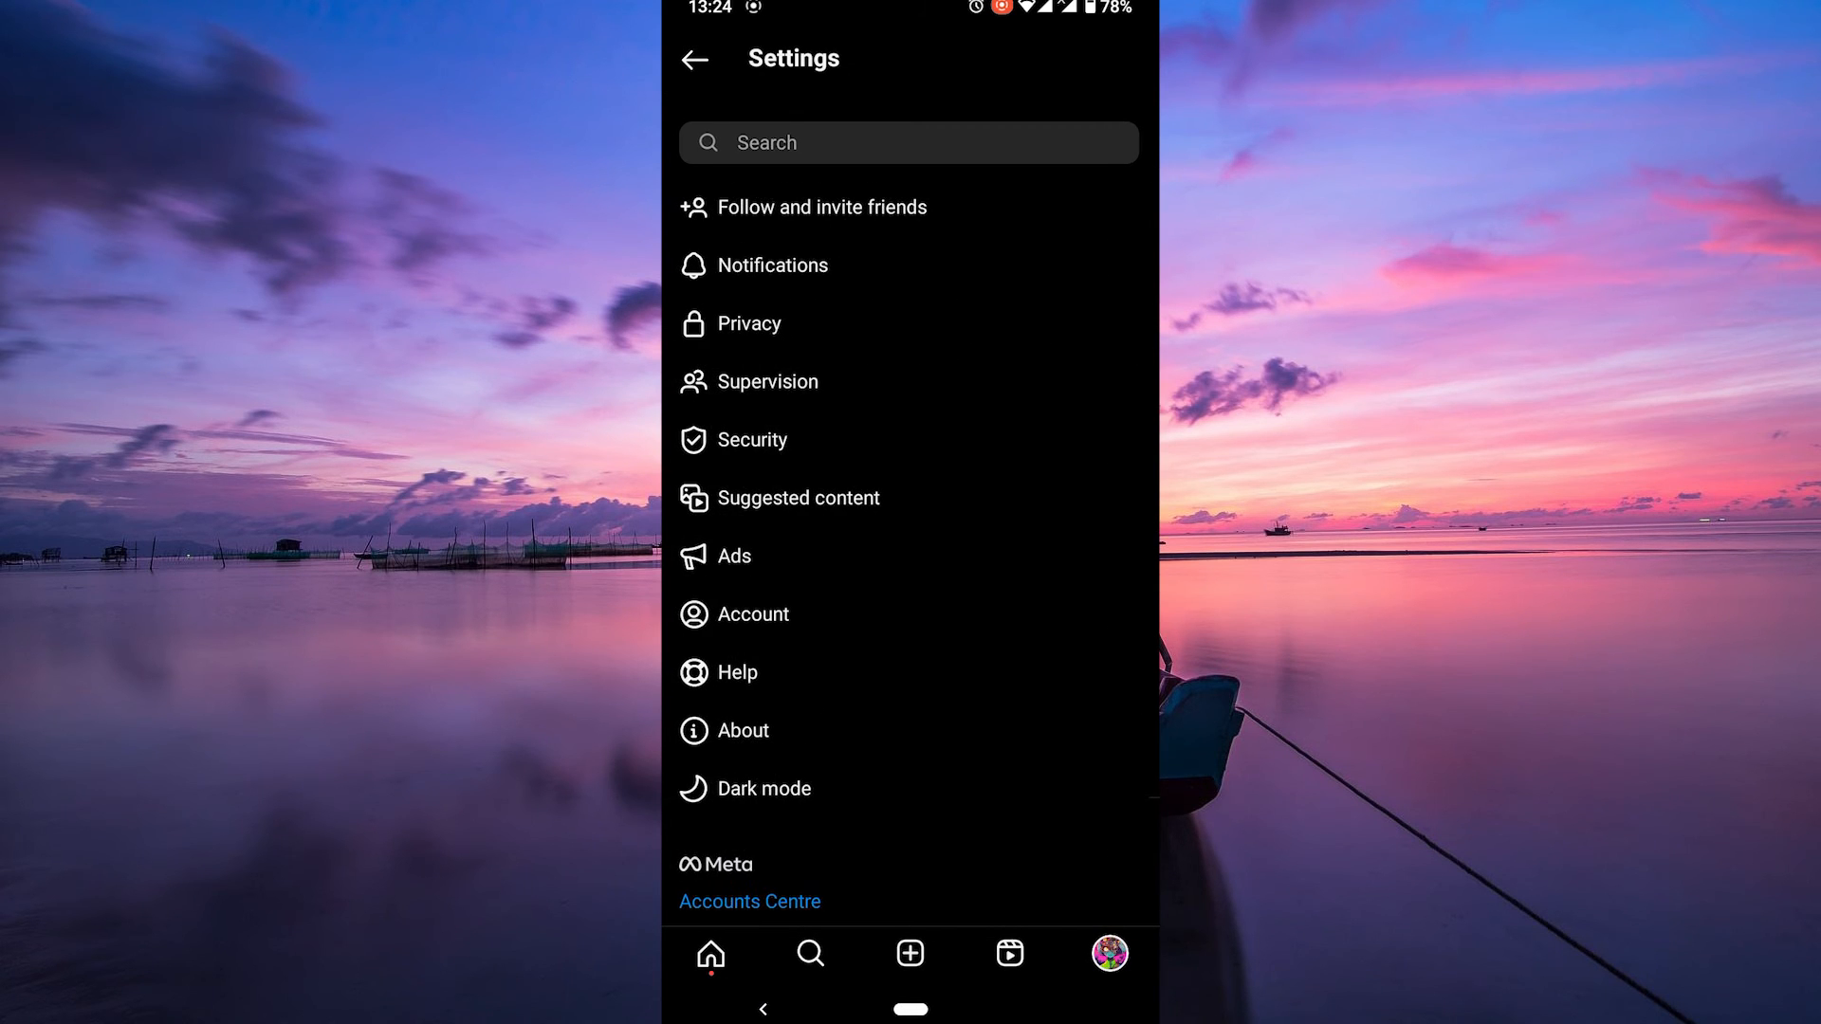
click(750, 322)
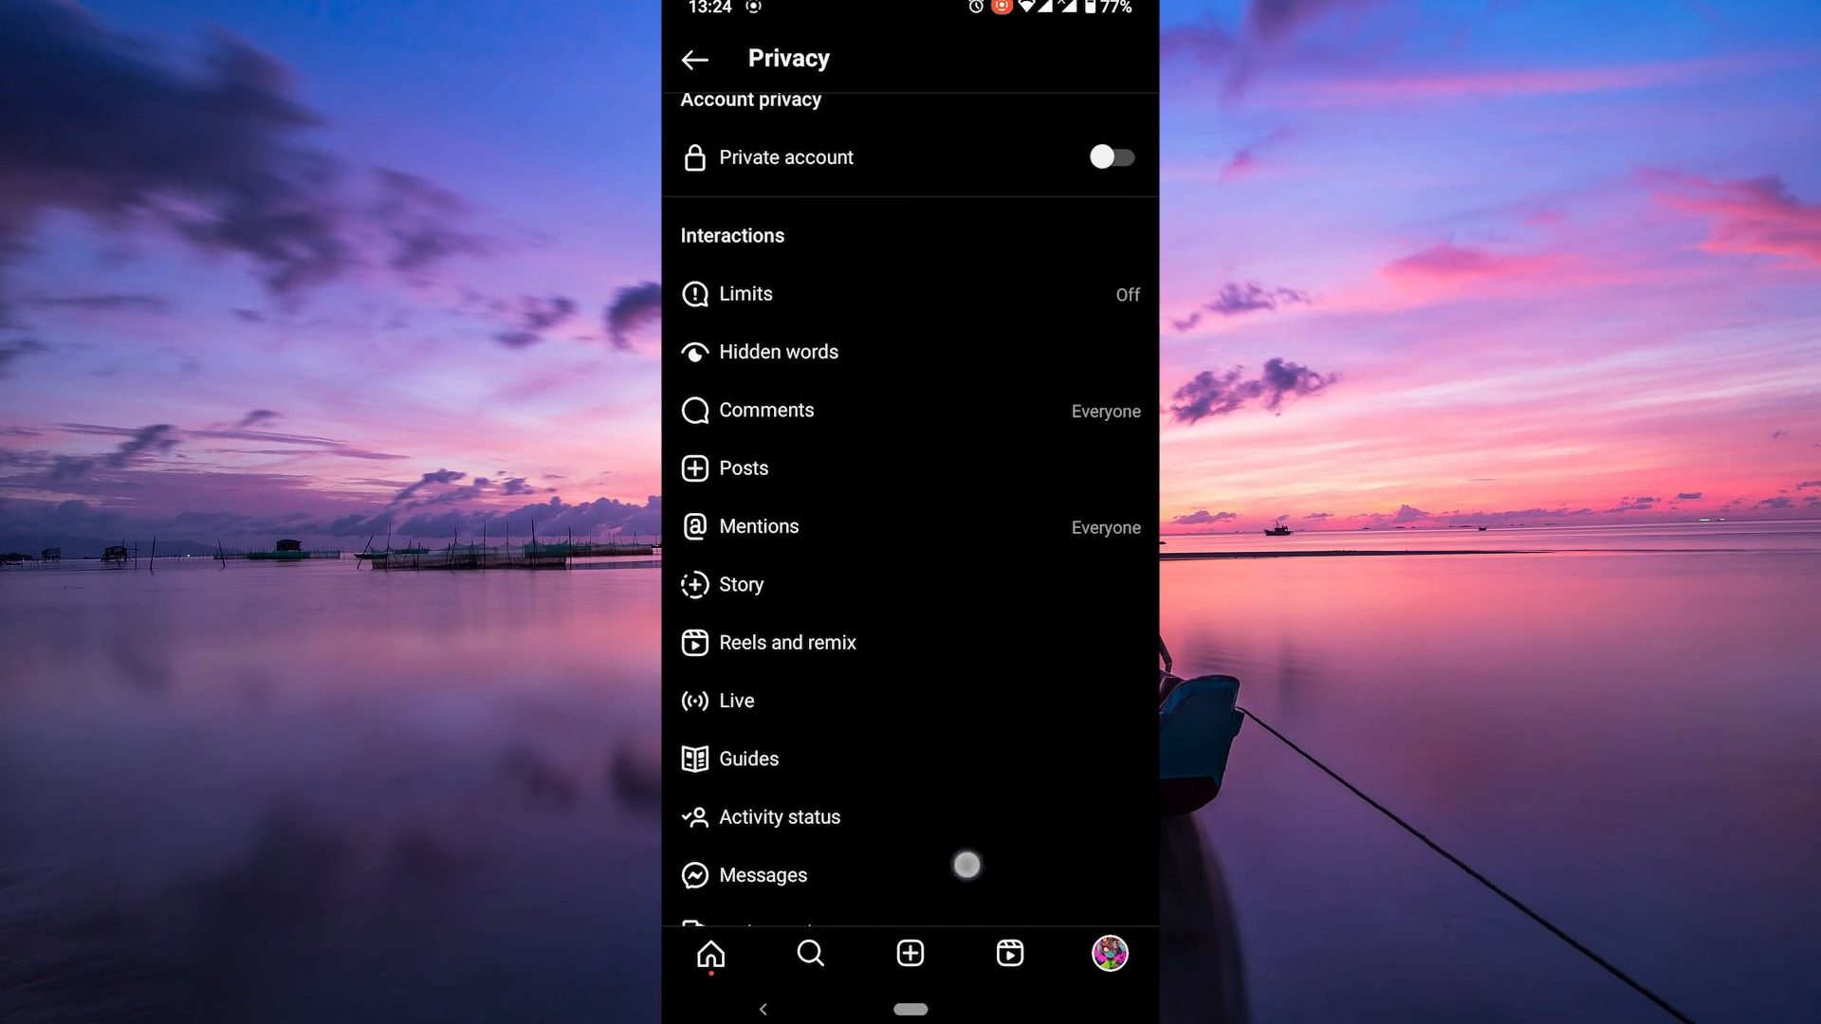
click(763, 876)
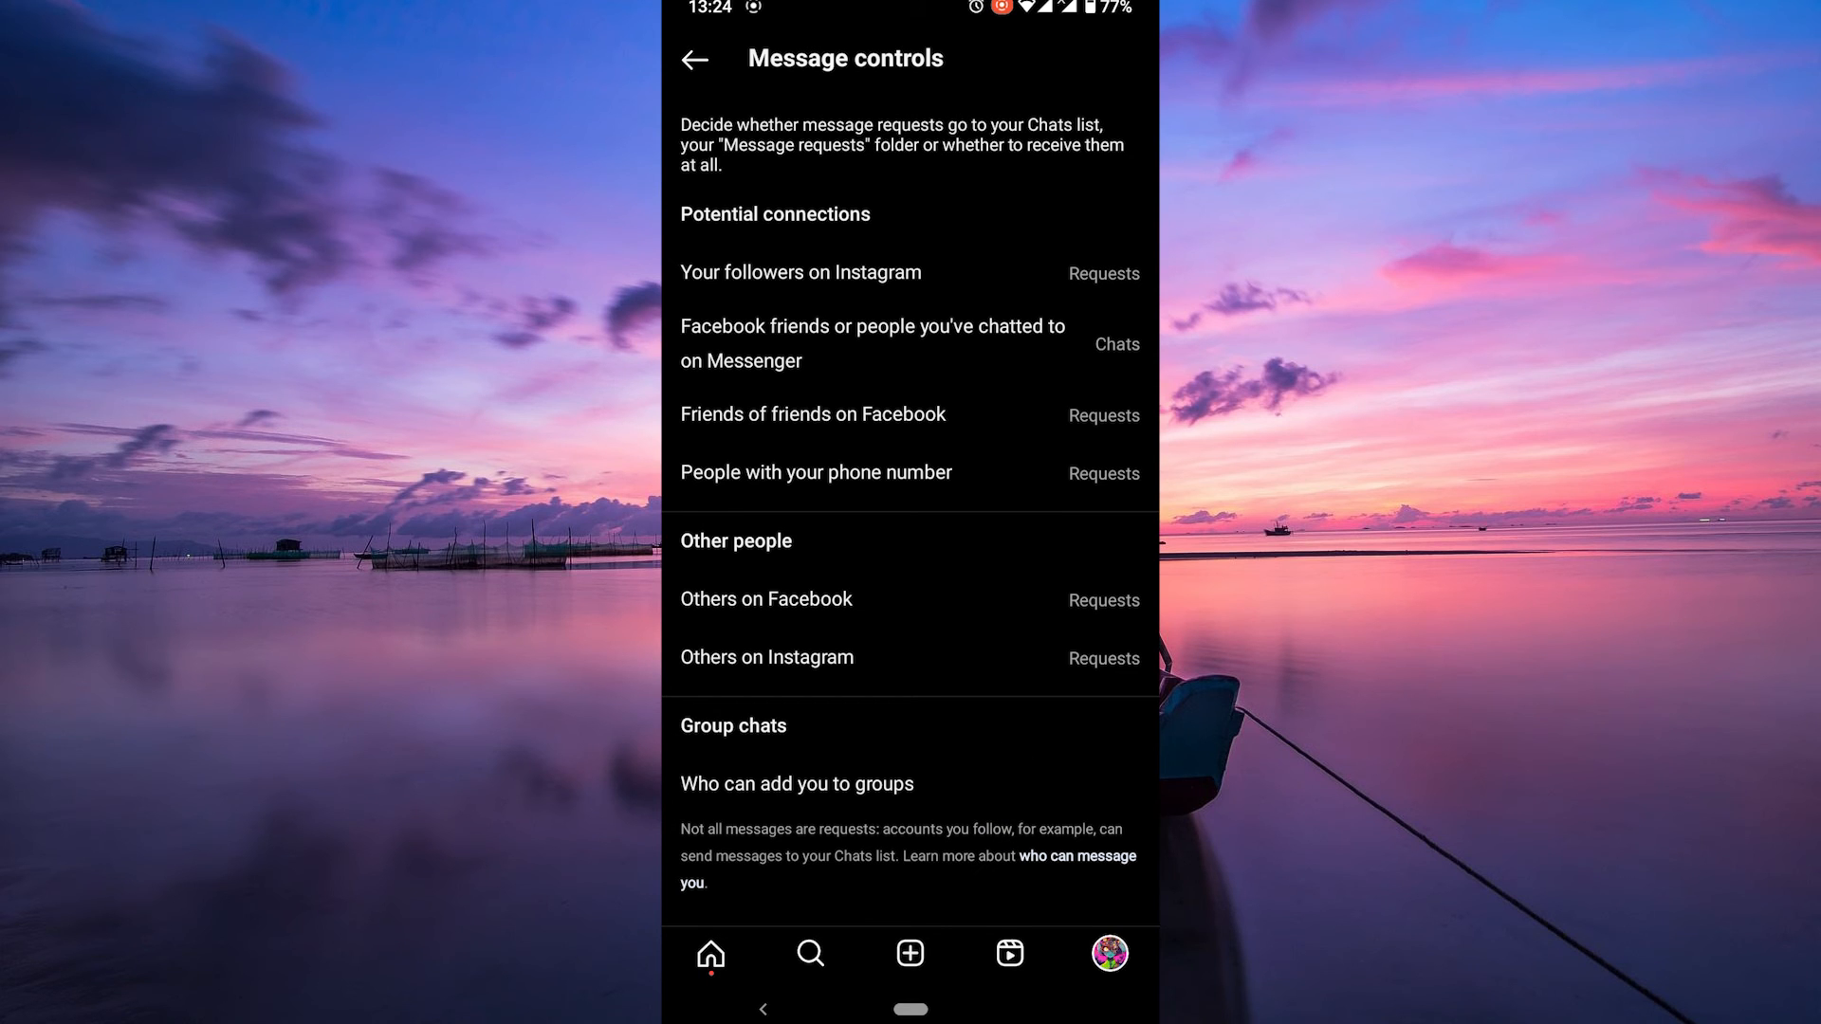
Set 'Others on Instagram' to 'Don't receive requests'.
click(766, 656)
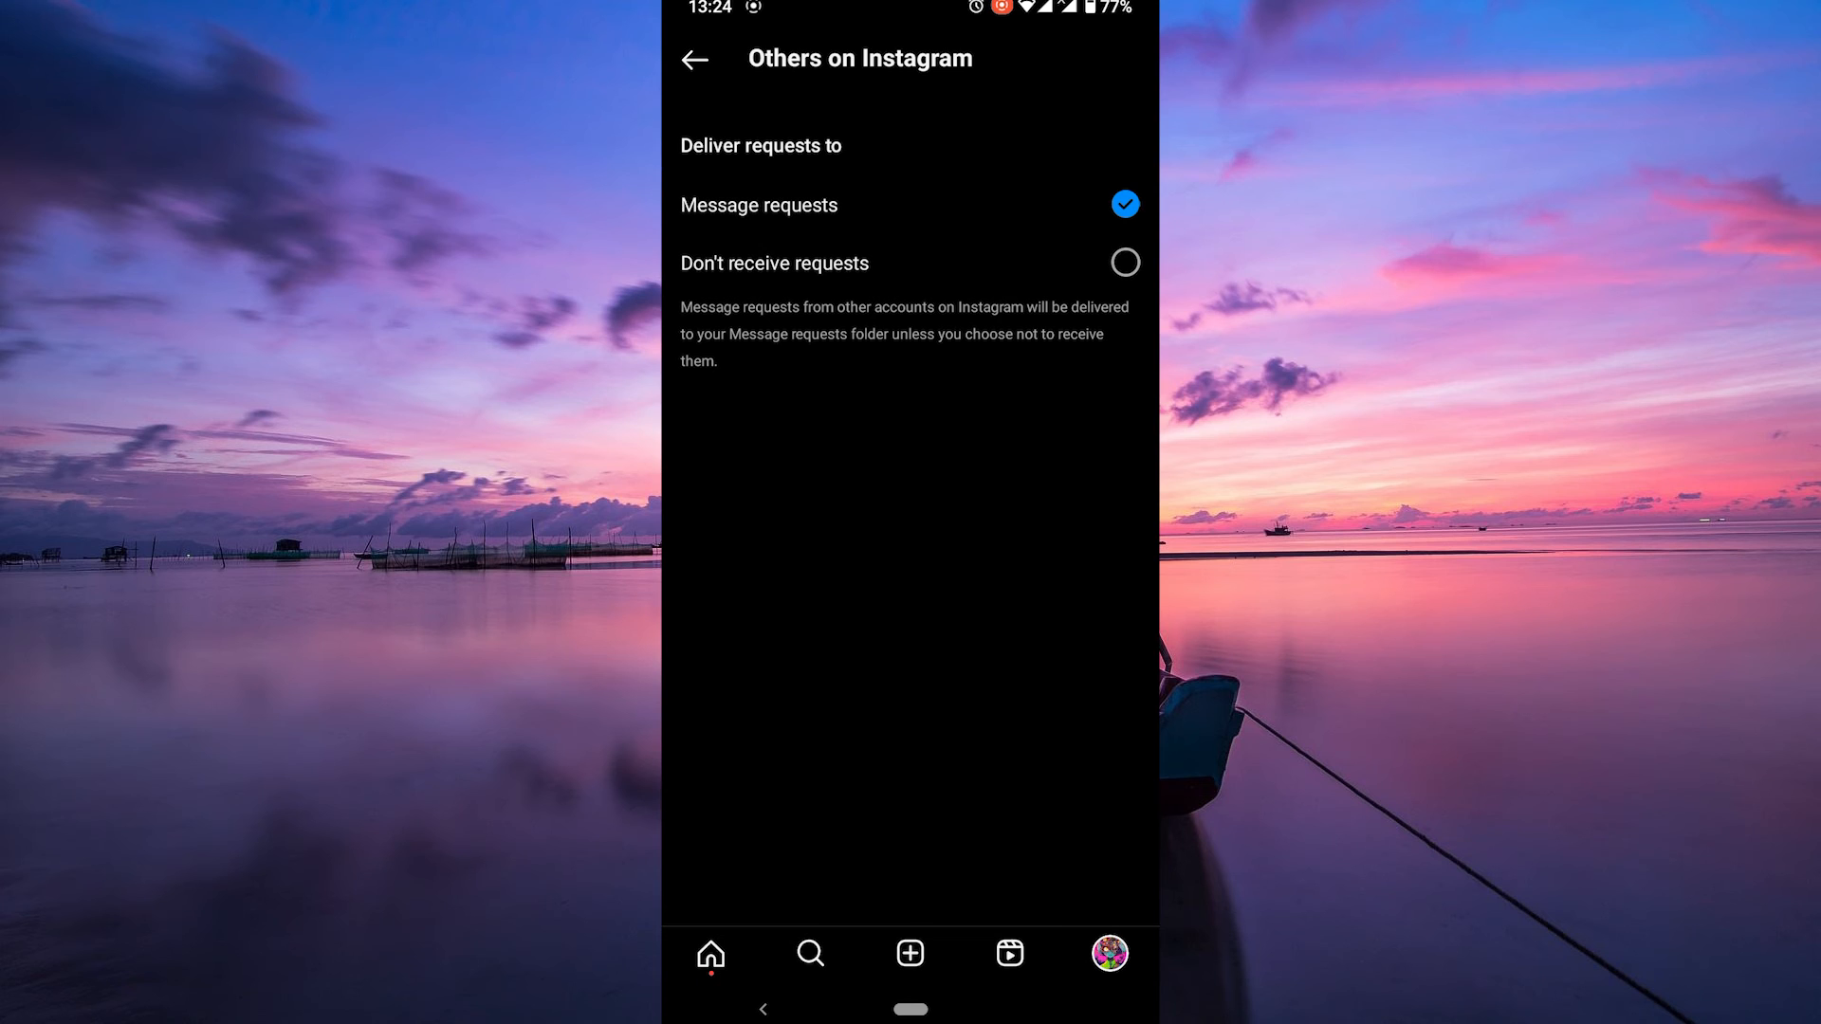
click(1127, 262)
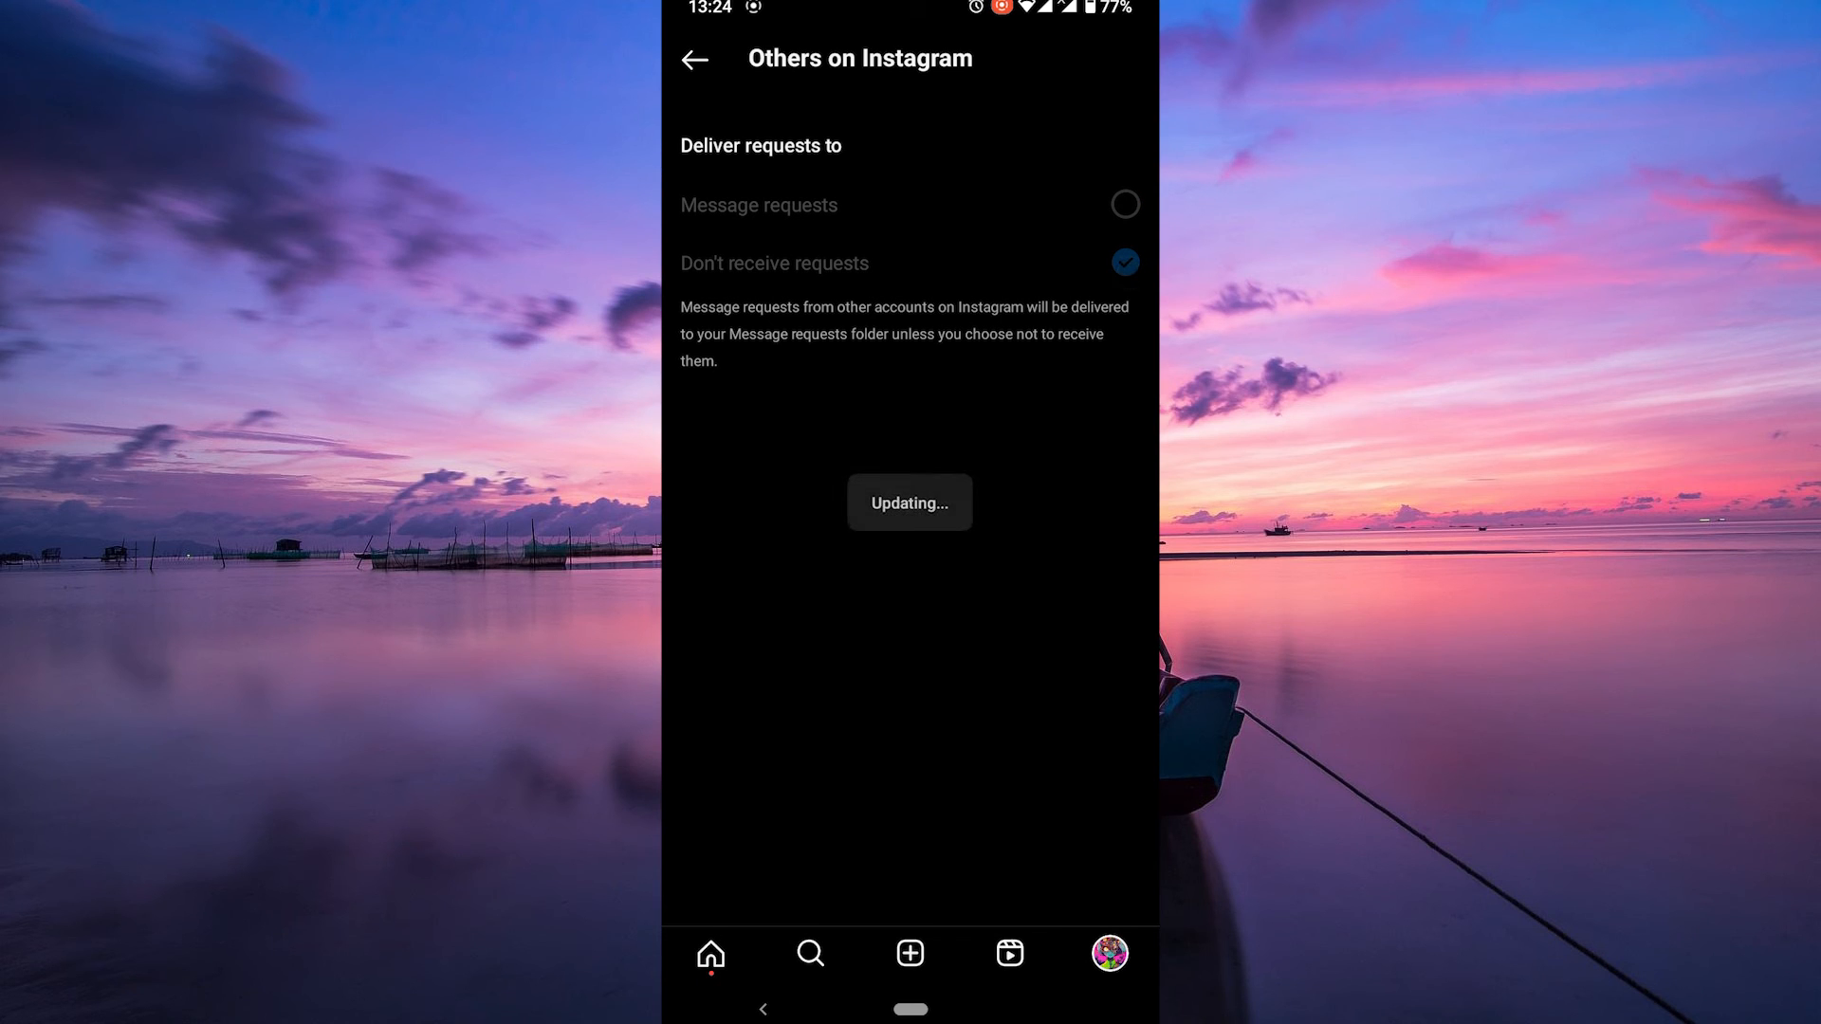